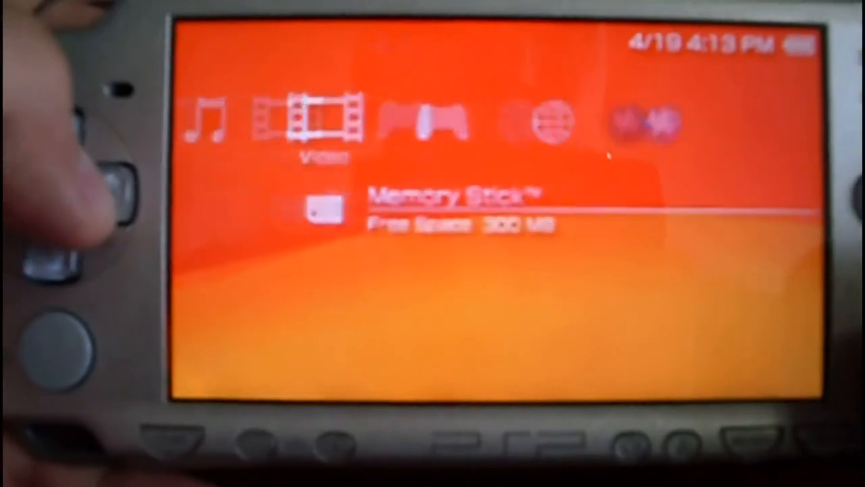
Move from the Video column to the Game column of the XMB
{"action": "key", "text": "Right"}
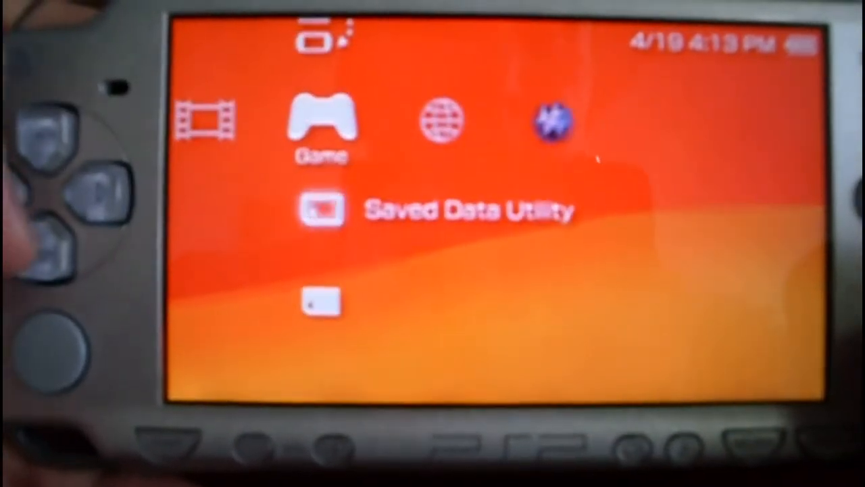